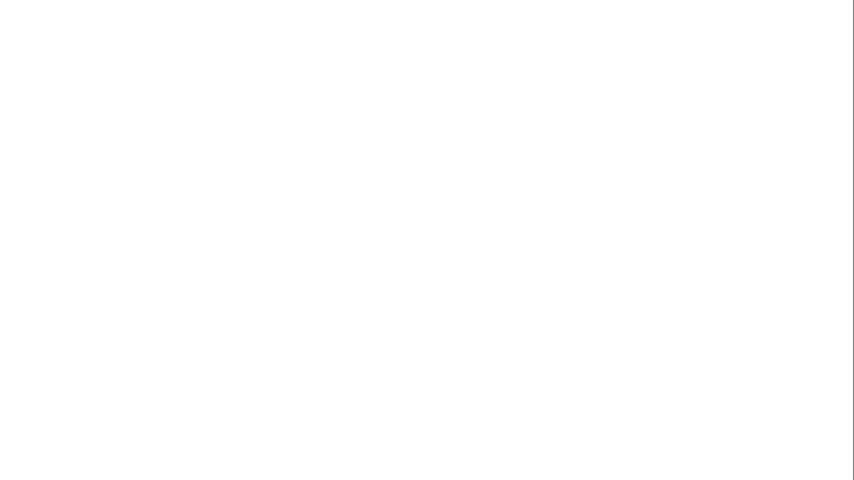
# Step: Handwrite the virial theorem ⟨T⟩ = n/2 ⟨V⟩ for V ∝ rⁿ and begin a new arrowed point below
pyautogui.moveTo(44, 60); pyautogui.dragTo(96, 58)
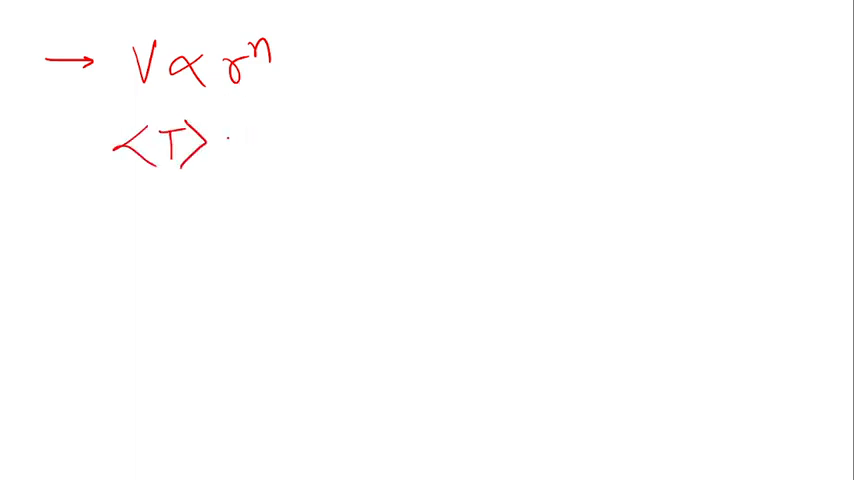
pyautogui.write('= n/2 <V>')
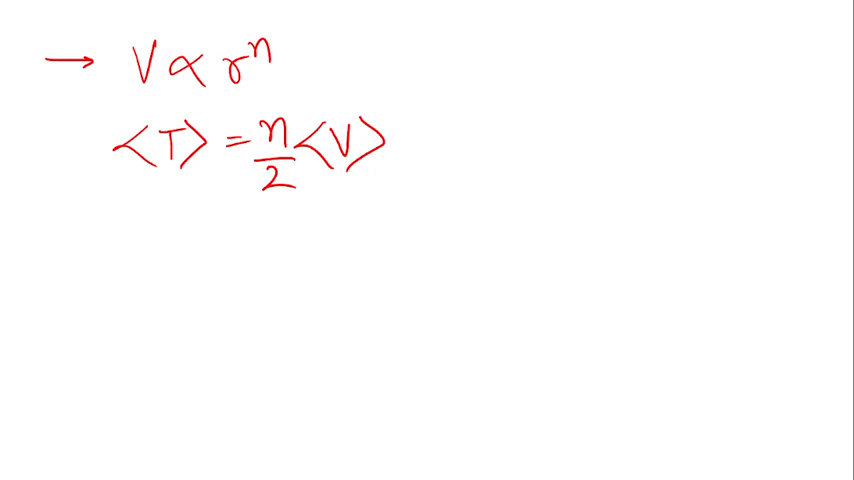
pyautogui.moveTo(36, 230); pyautogui.dragTo(100, 228)
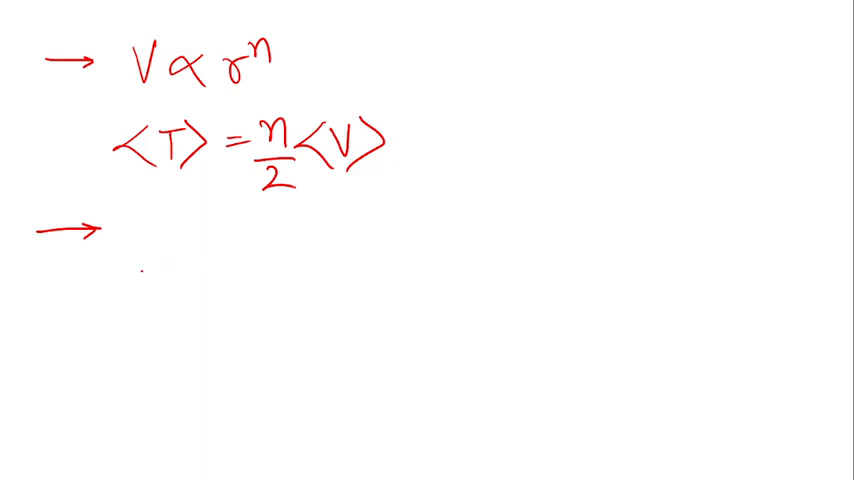
# Step: Write M → λ1, λ2, λ3 and M² → λ1², λ2², λ3², then mark a new point at top right
pyautogui.moveTo(132, 224); pyautogui.dragTo(132, 258)
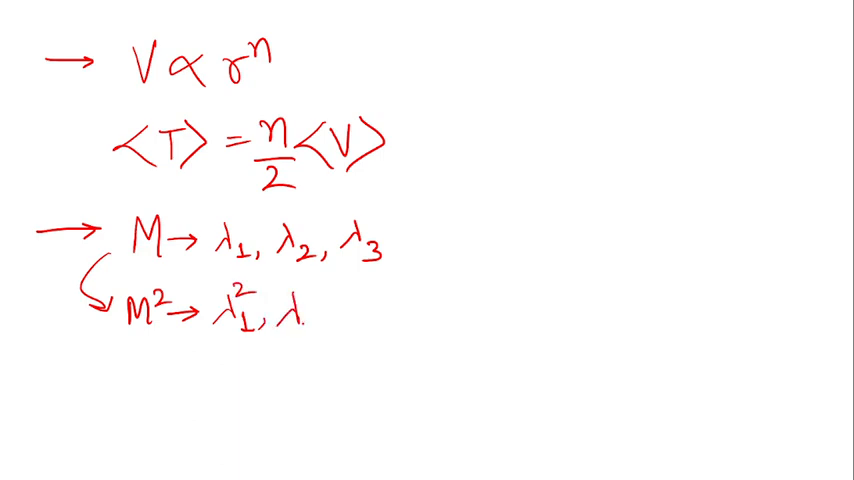
pyautogui.write('2')
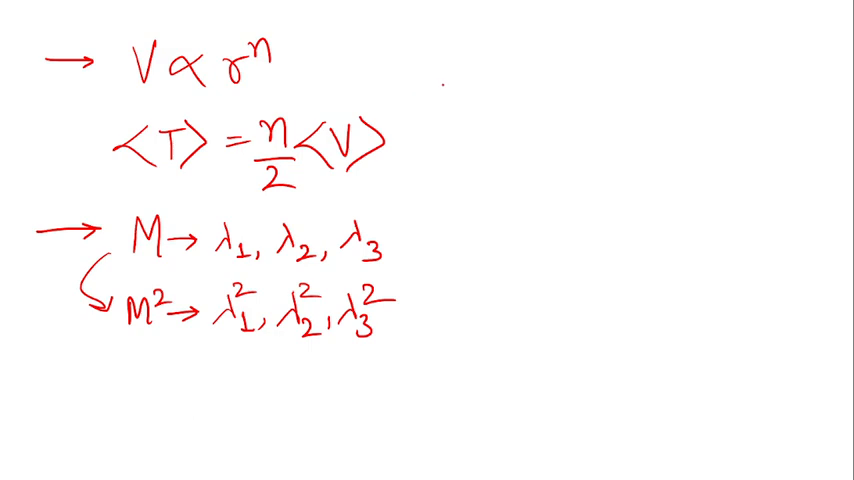
pyautogui.moveTo(420, 78); pyautogui.dragTo(444, 72)
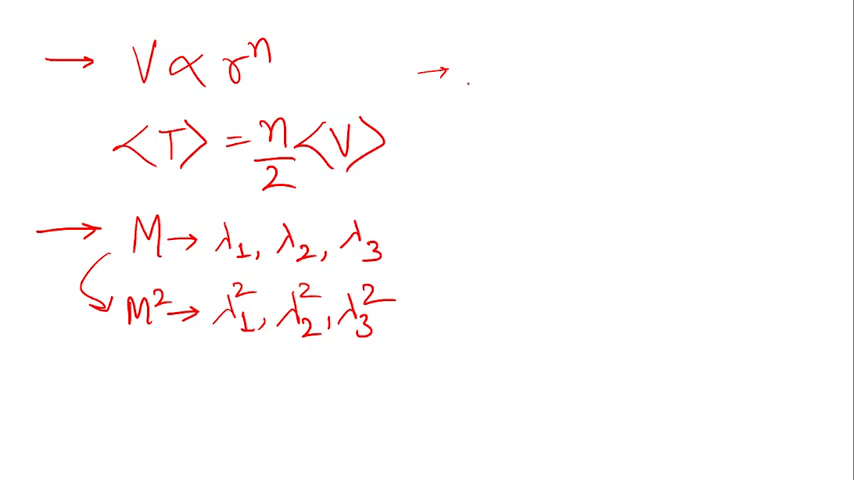
# Step: Write the time derivative dA/dt = {A,H} + ∂A at the top right
pyautogui.write('A')
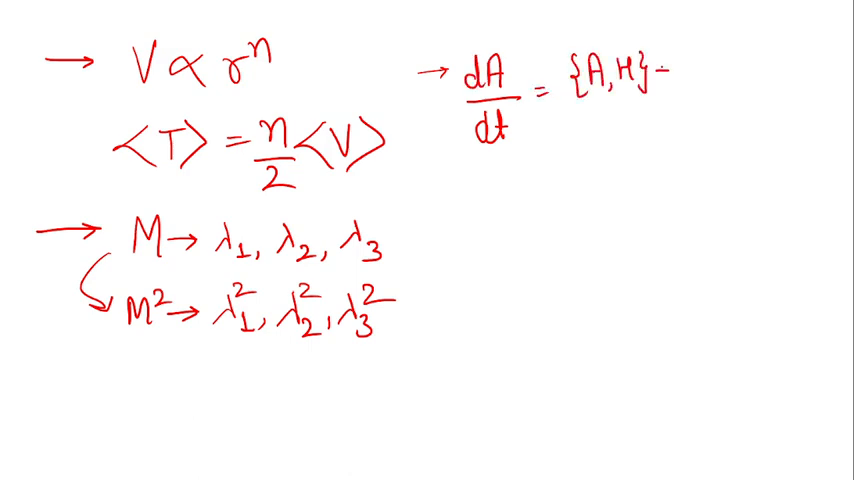
pyautogui.write('+∂A')
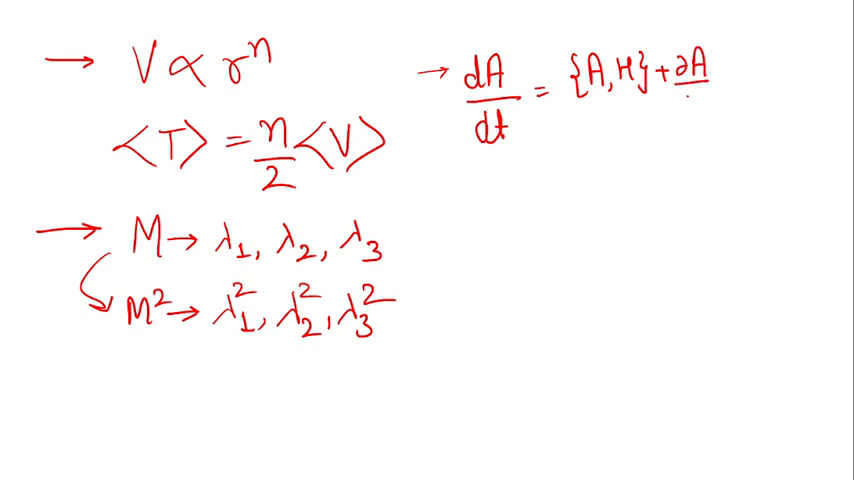